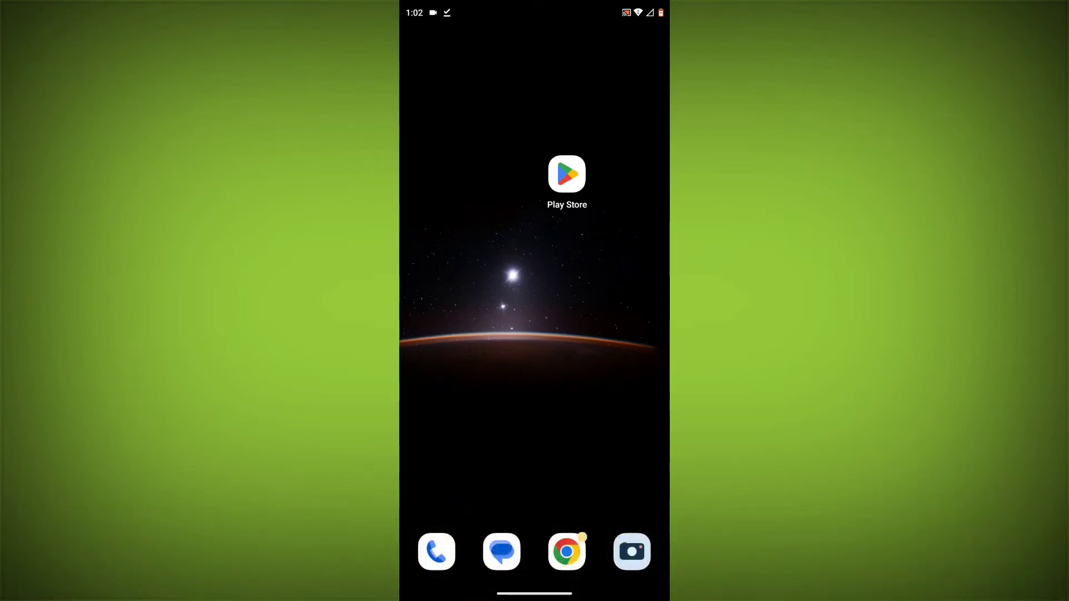
- Search the Play Store for 'pi ni' to find the Pi Network app
click(566, 175)
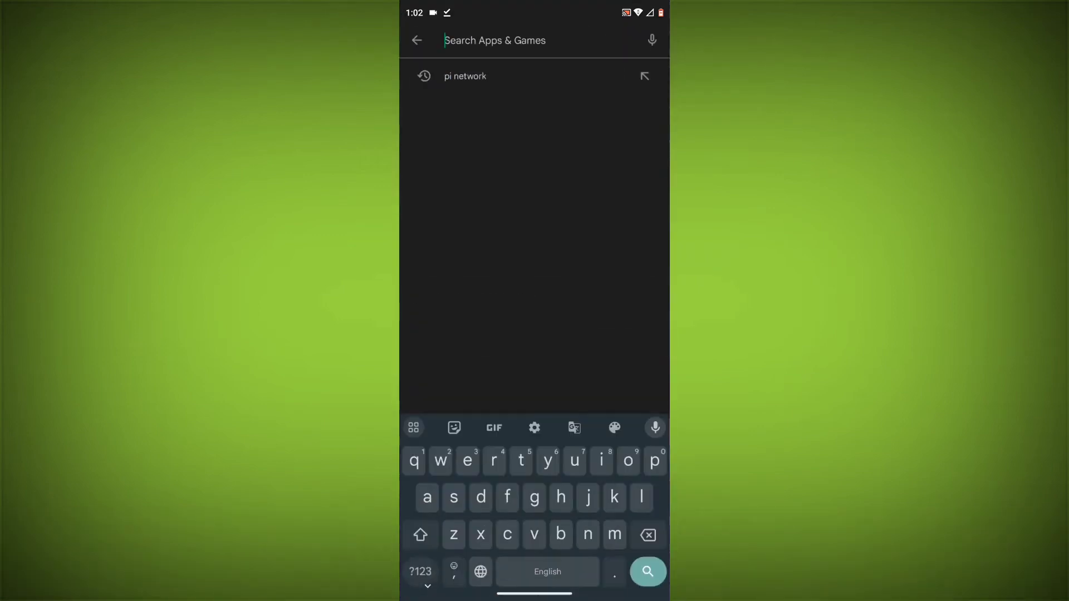
text(pi ni)
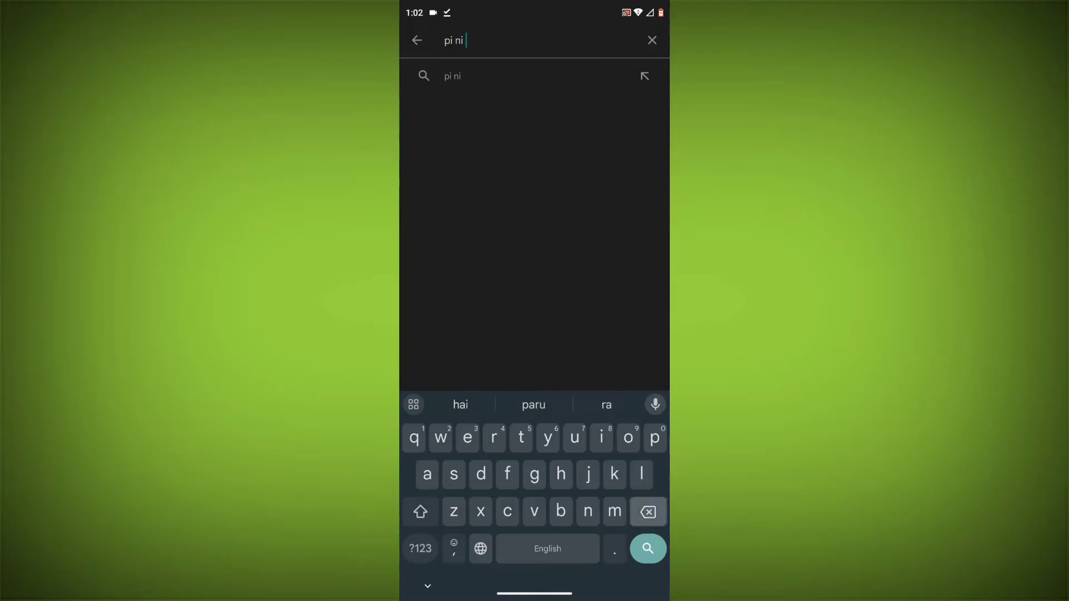
click(646, 548)
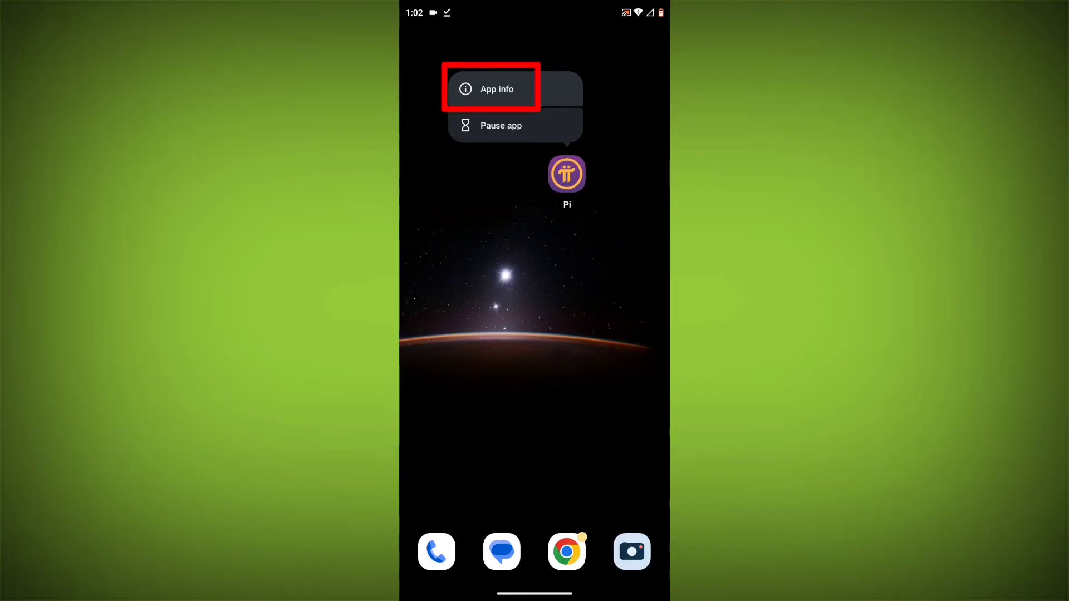
- From Pi's App info page, force-stop the app and confirm
click(491, 89)
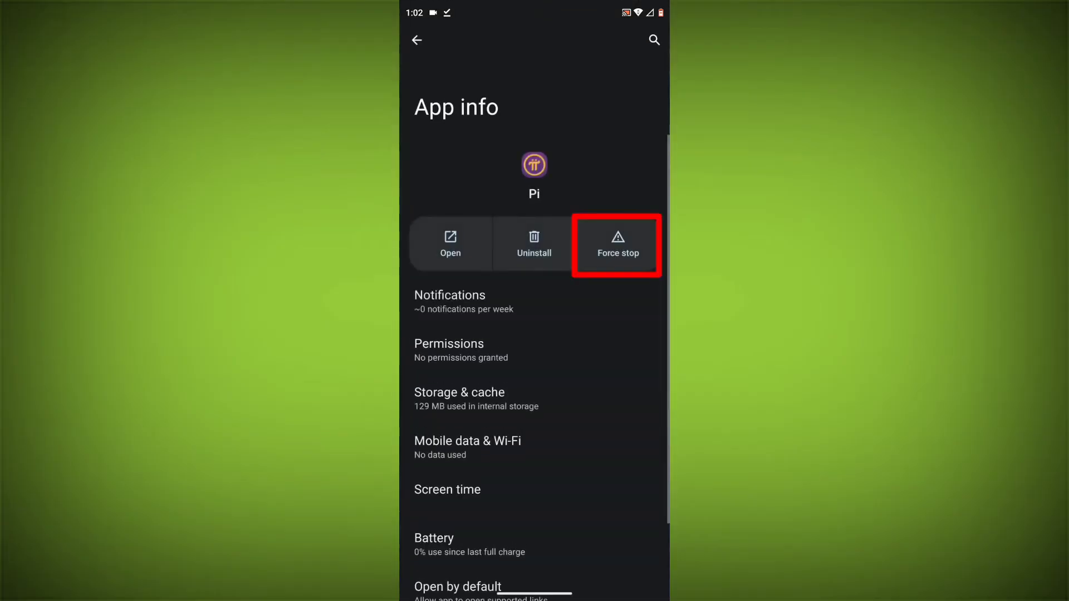
click(616, 244)
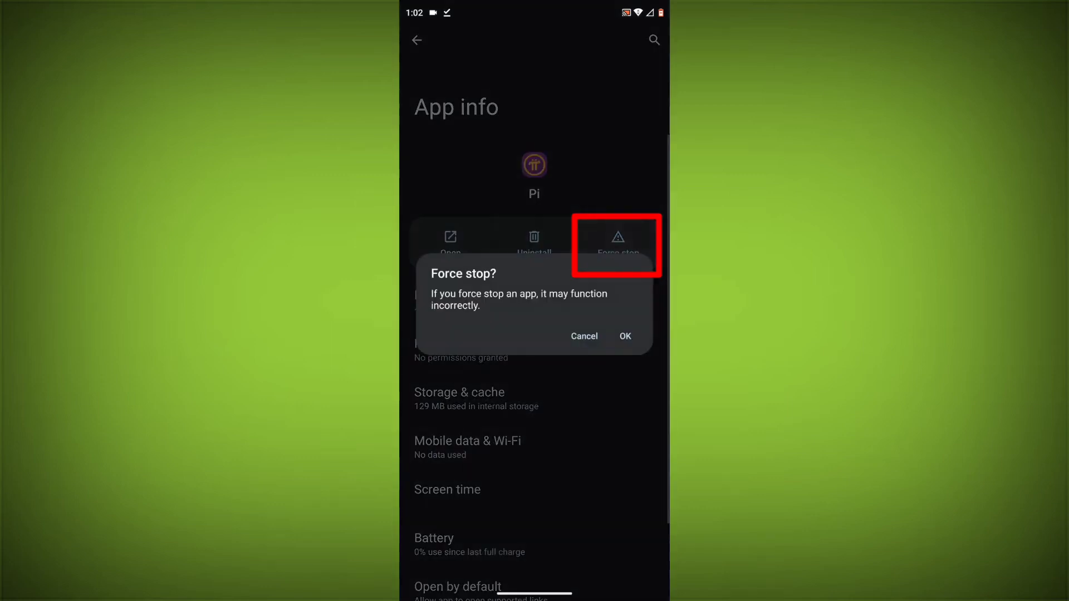
click(582, 336)
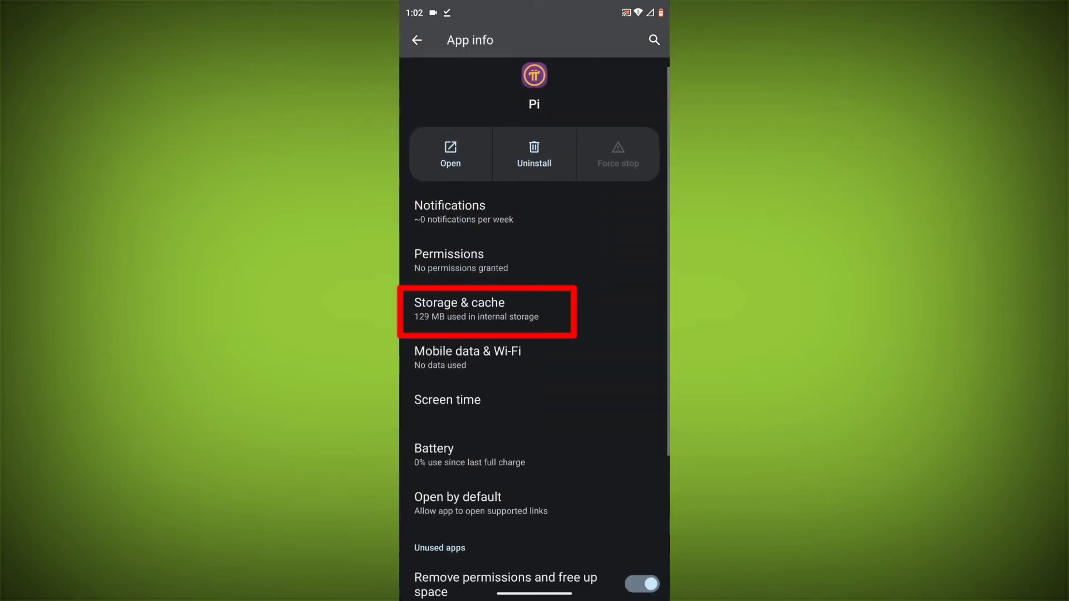
- In Storage & cache, clear Pi's cache and storage so both show 0 B
click(485, 309)
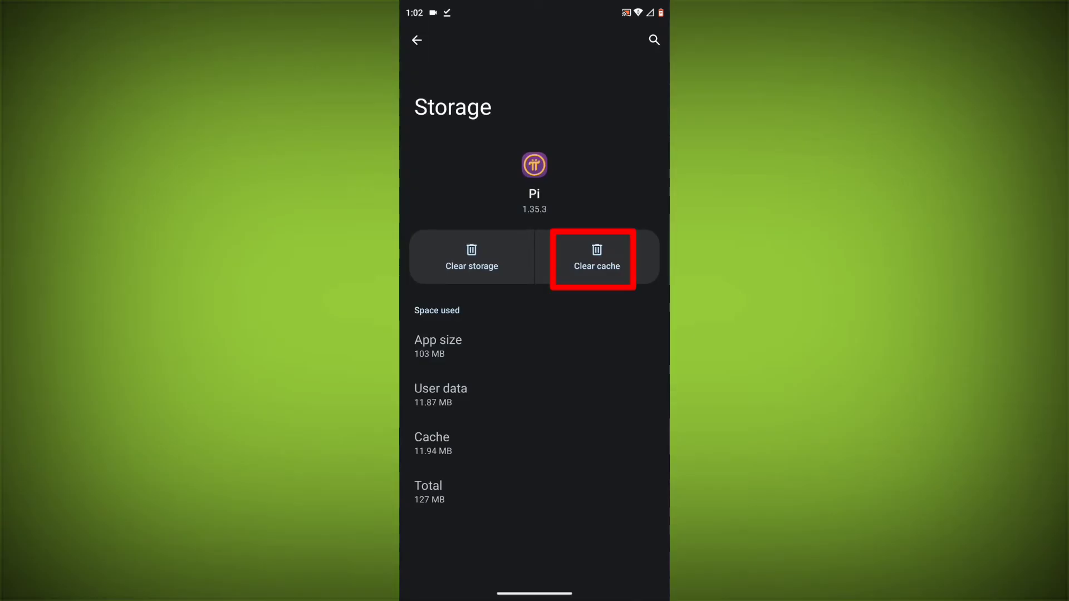
click(595, 257)
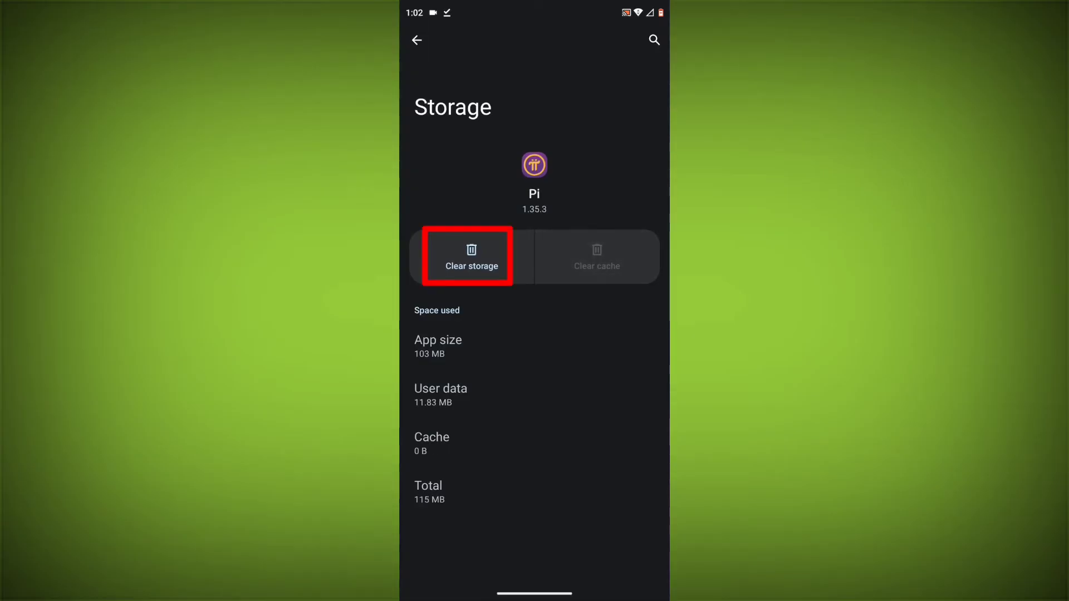
click(471, 256)
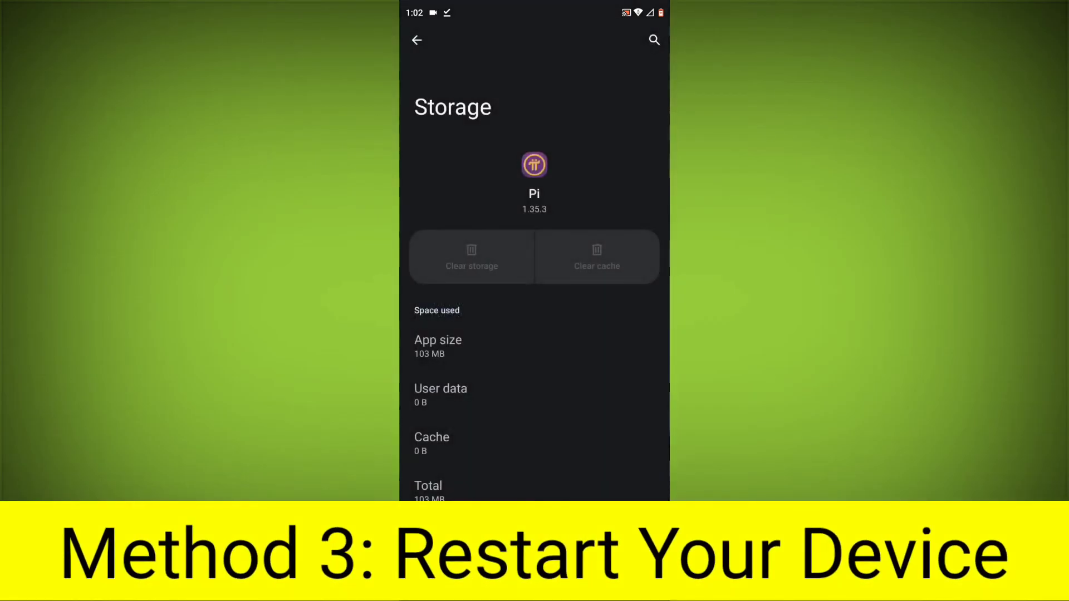